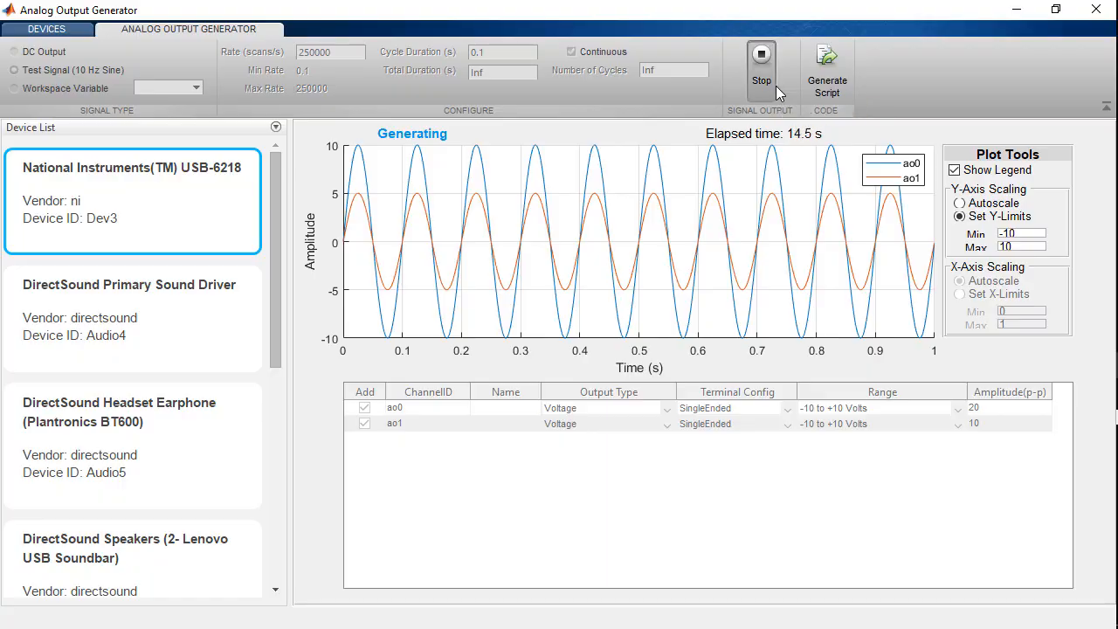
# Stop the running two-channel sine output so the plot returns to preview.
pyautogui.click(761, 66)
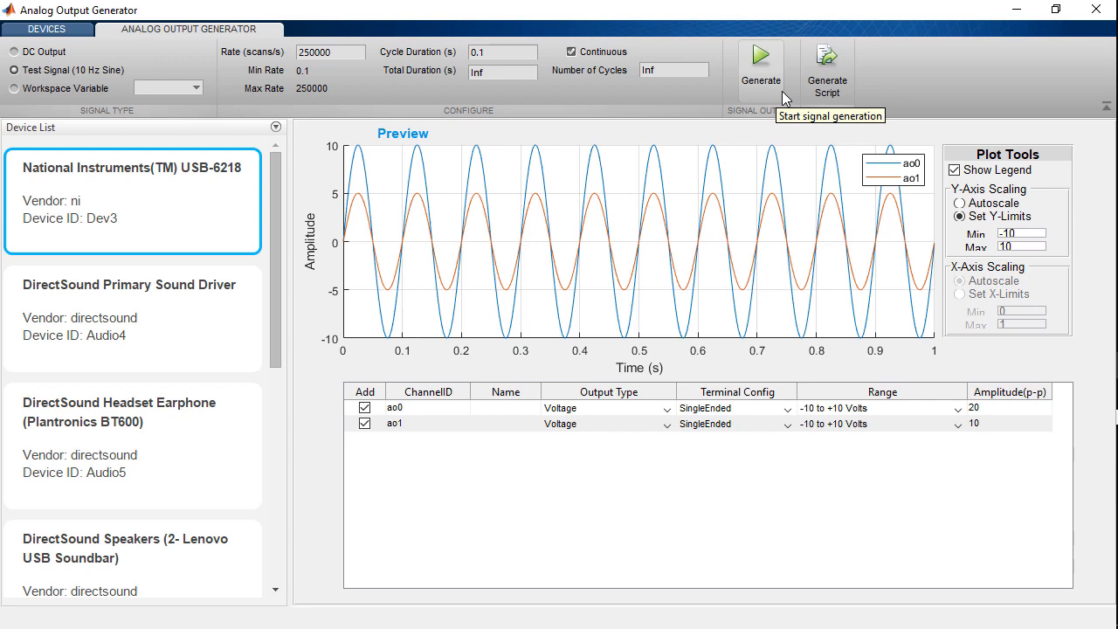
pyautogui.moveTo(664, 131)
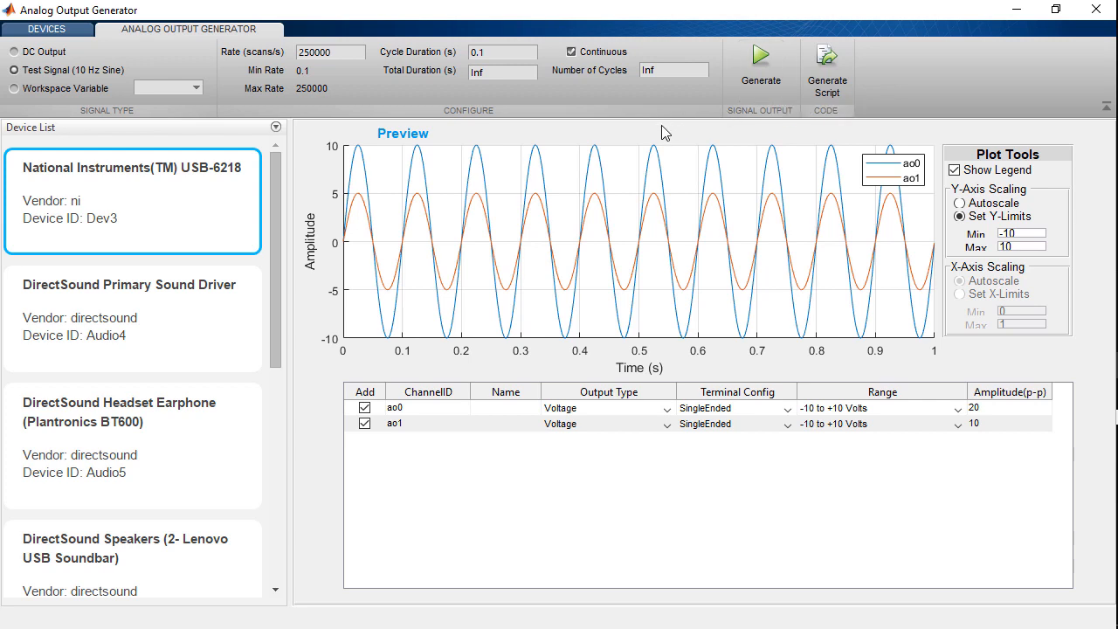
pyautogui.click(14, 88)
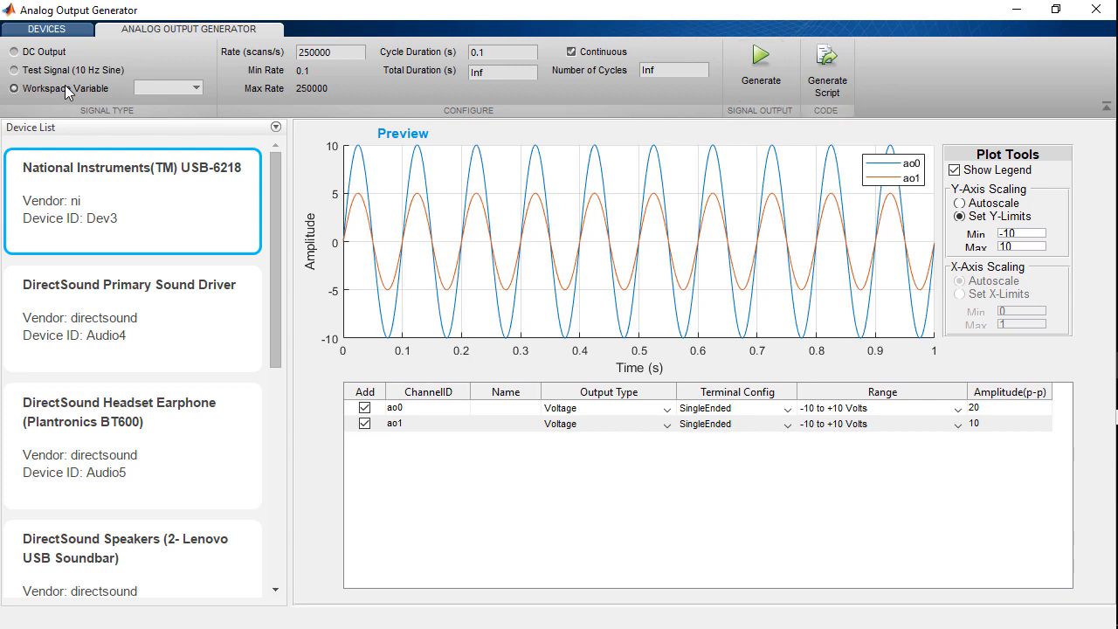
# Set the signal source to workspace variable y on both channels.
pyautogui.click(195, 87)
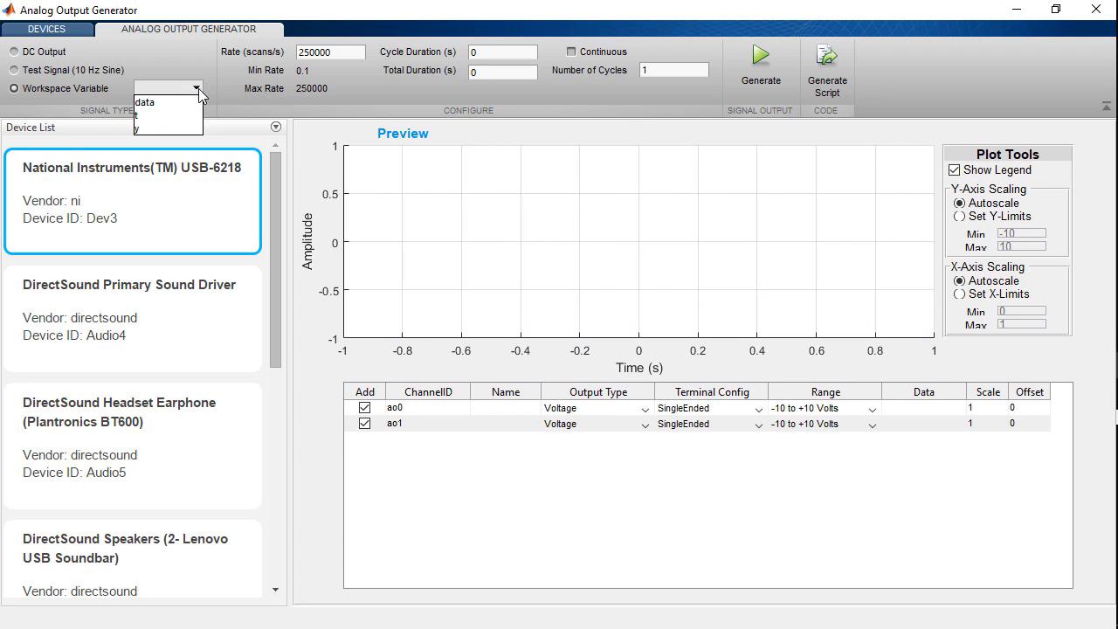
pyautogui.moveTo(166, 129)
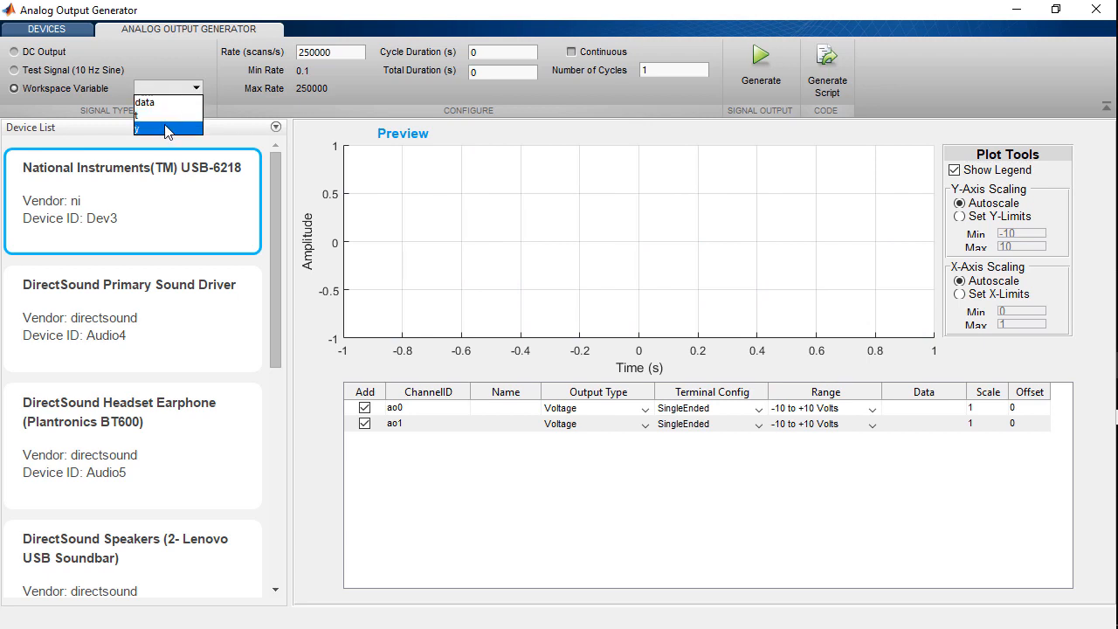
pyautogui.moveTo(166, 102)
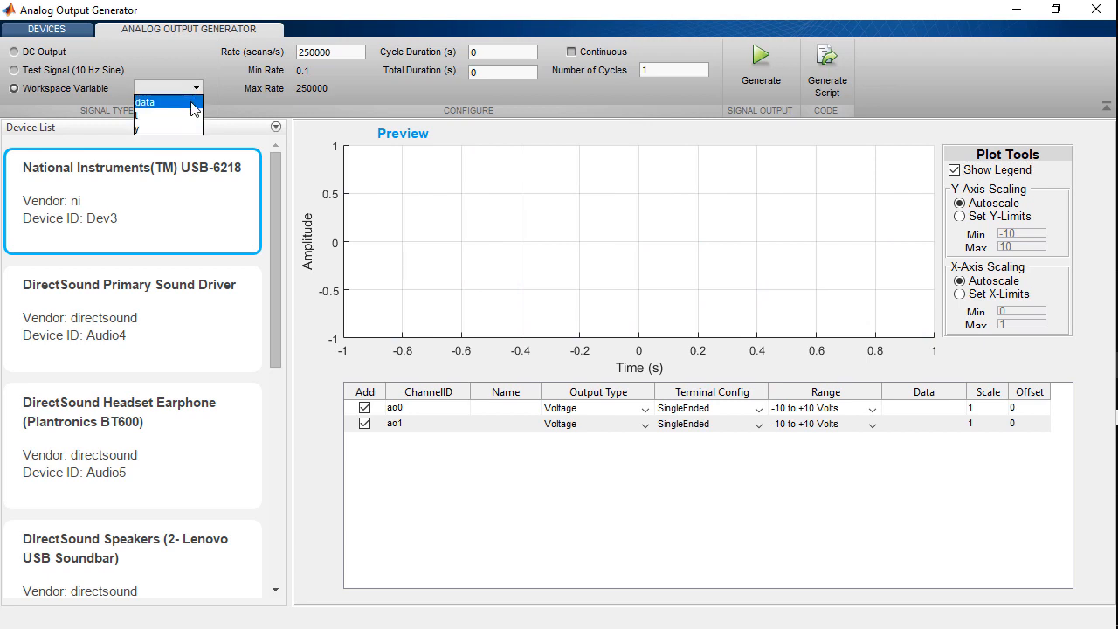
pyautogui.moveTo(168, 131)
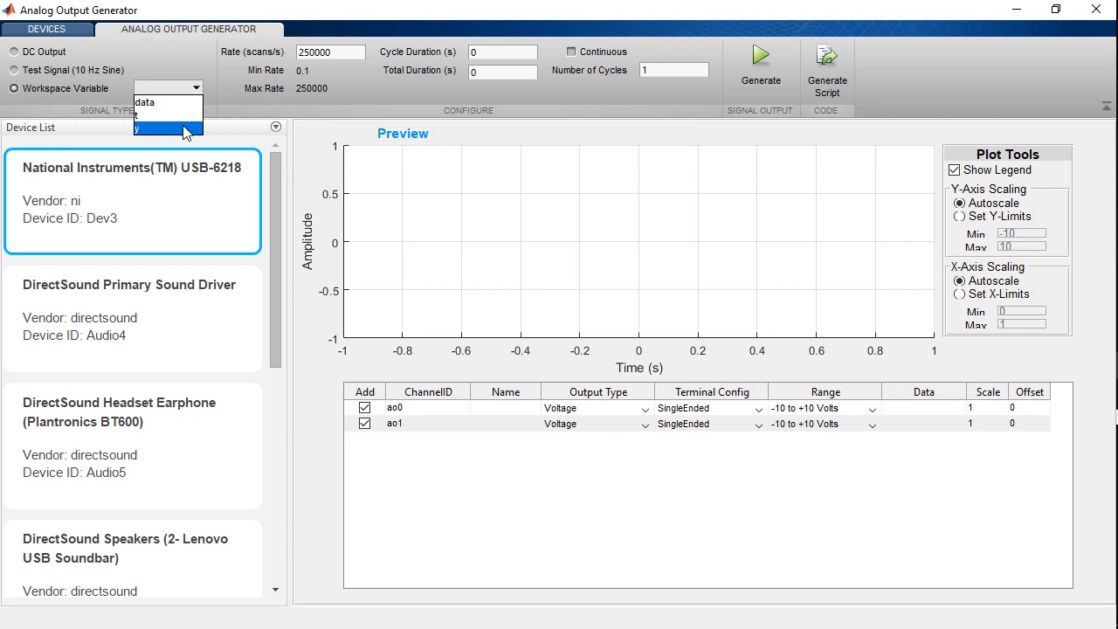
pyautogui.click(168, 130)
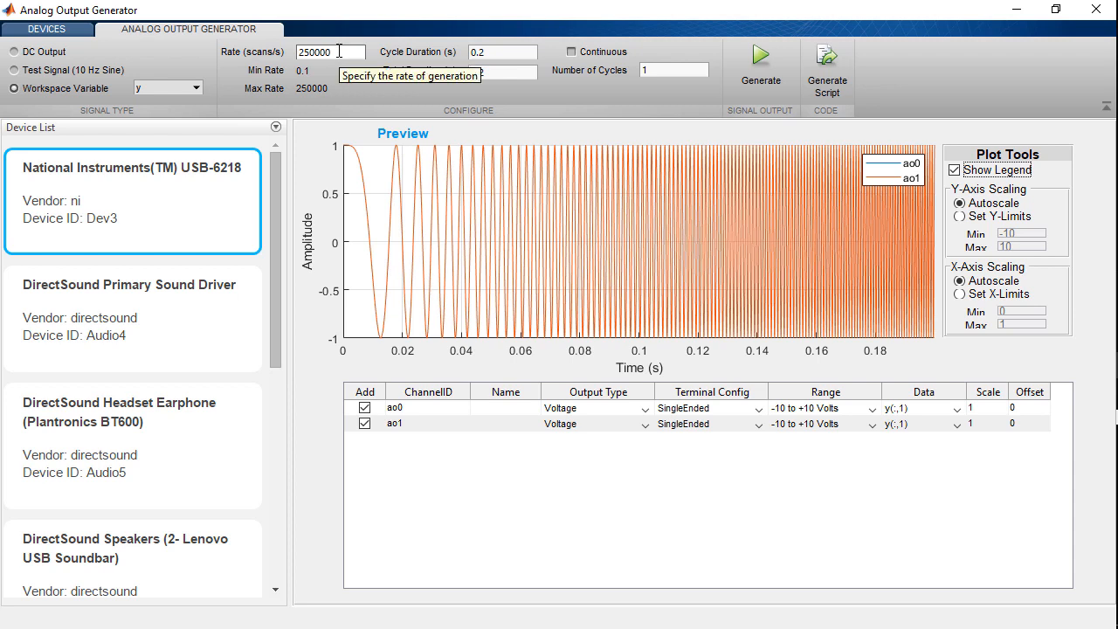
pyautogui.moveTo(350, 86)
pyautogui.write('25000')
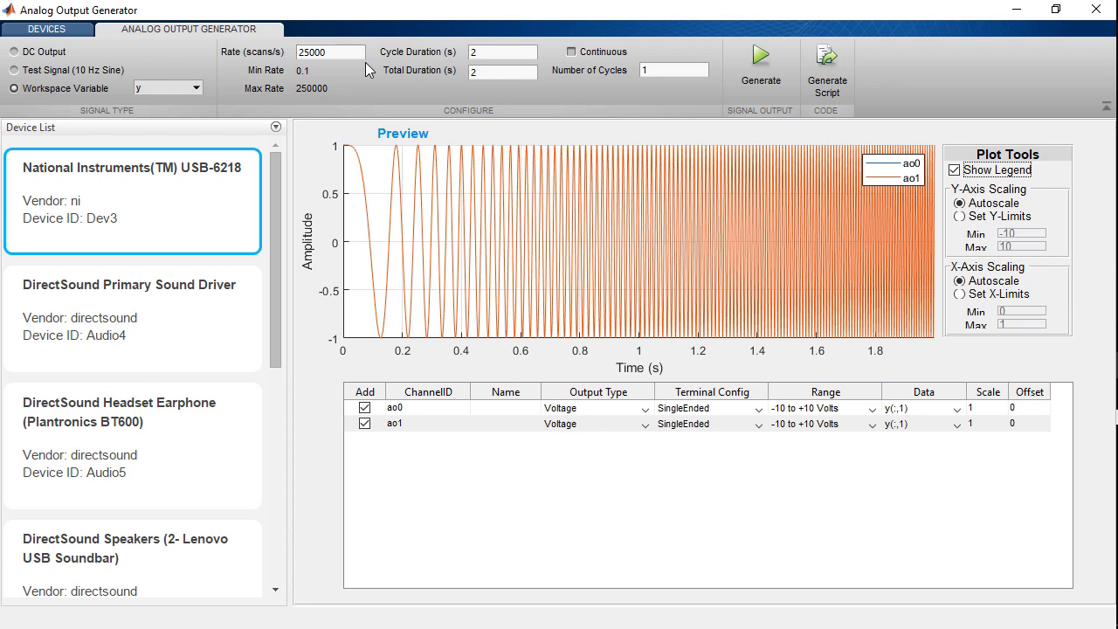
# Set cycle duration 10 s, rate 5000 scans/s and number of cycles 2.
pyautogui.click(504, 52)
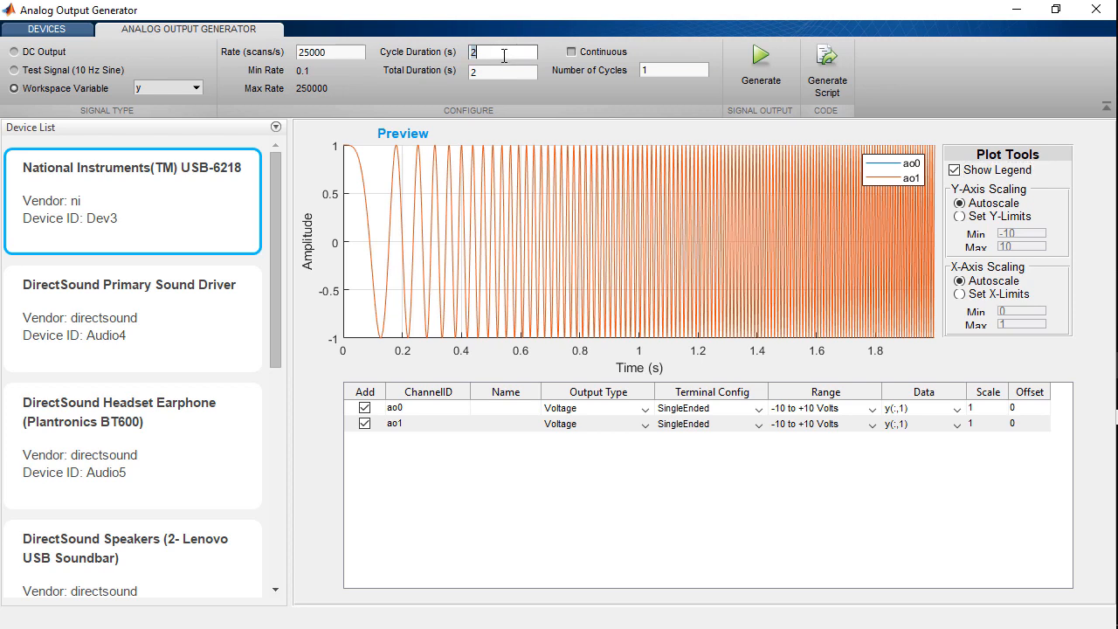
pyautogui.write('10')
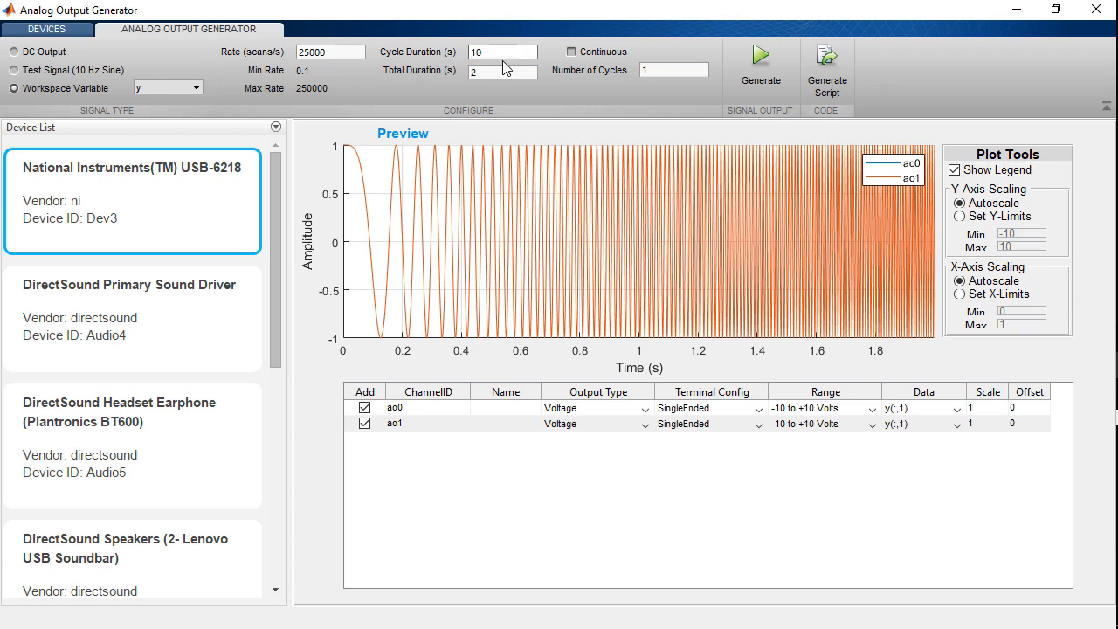
pyautogui.write('5000')
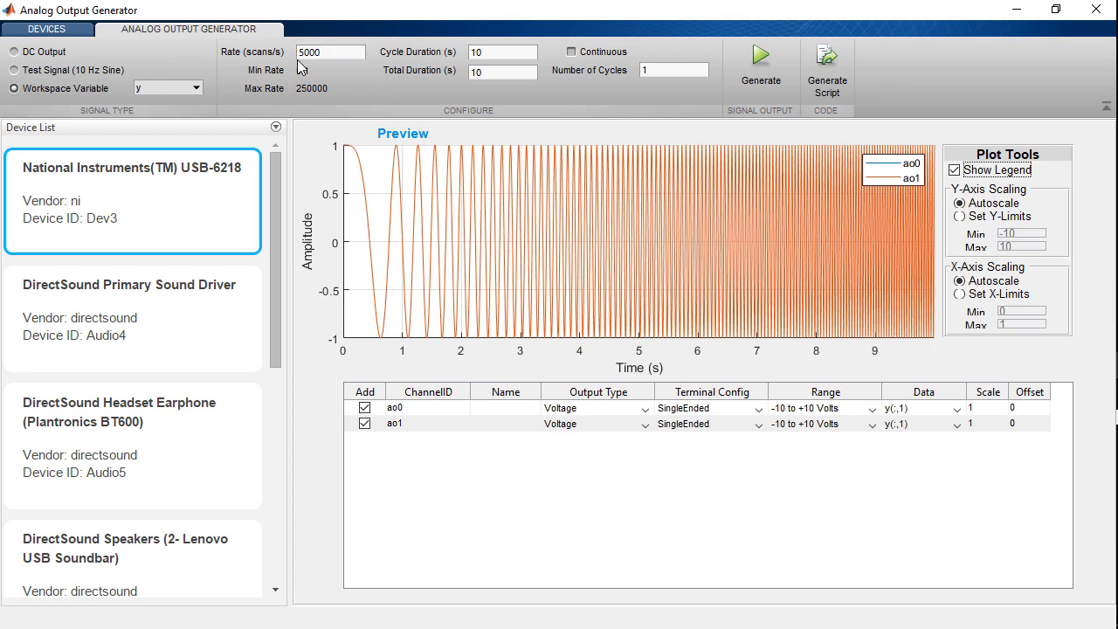
pyautogui.click(674, 70)
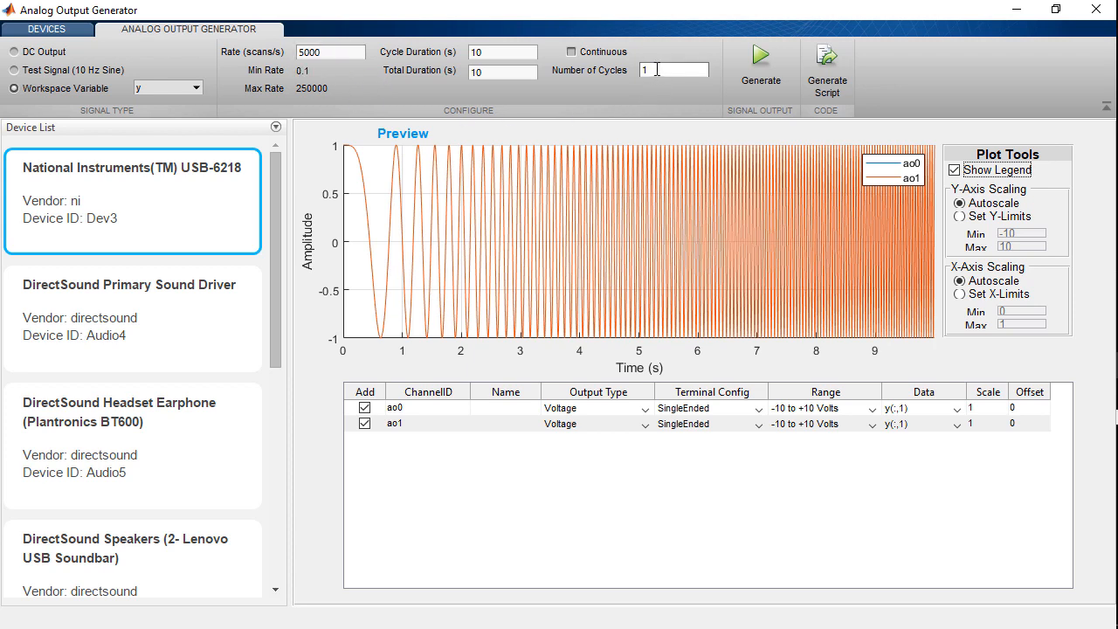
pyautogui.write('2')
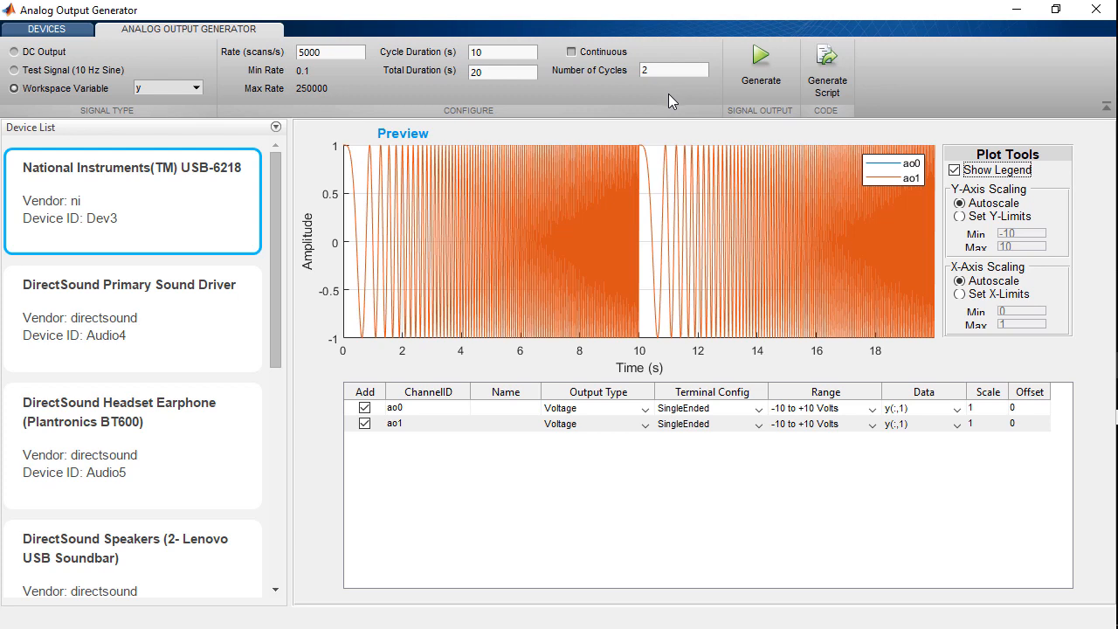
pyautogui.moveTo(200, 106)
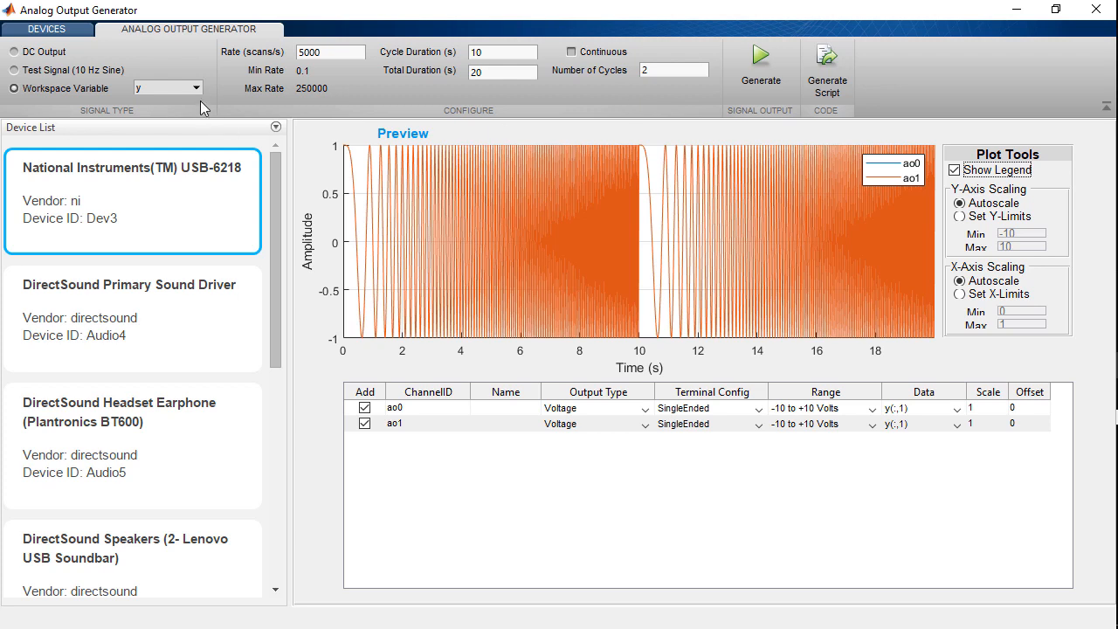
# Choose the data workspace variable as the output signal instead of y.
pyautogui.click(196, 87)
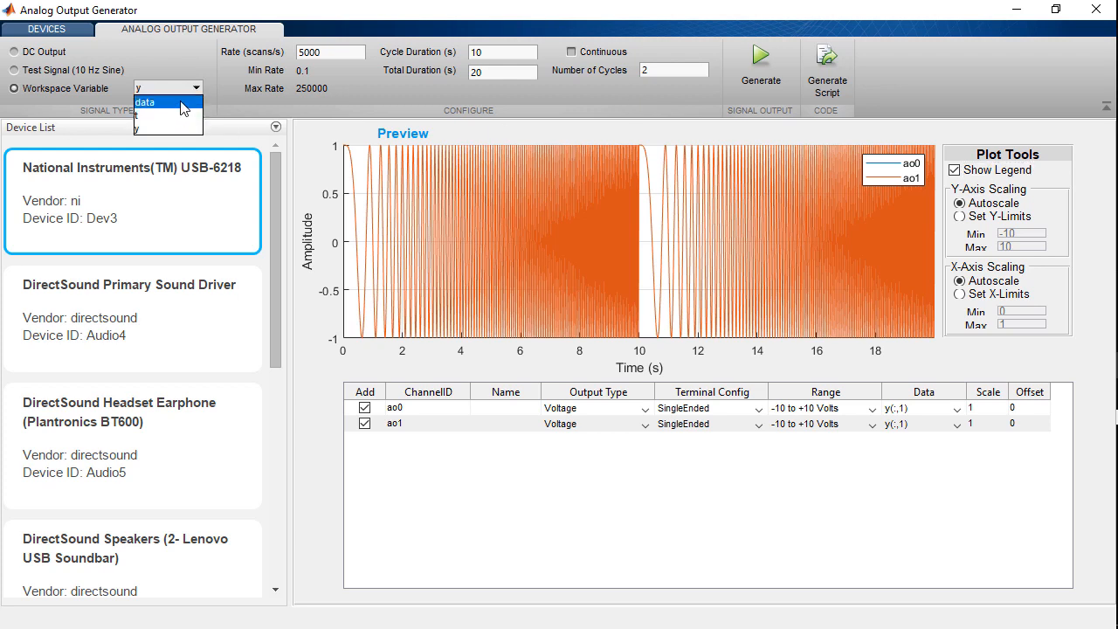
pyautogui.click(145, 101)
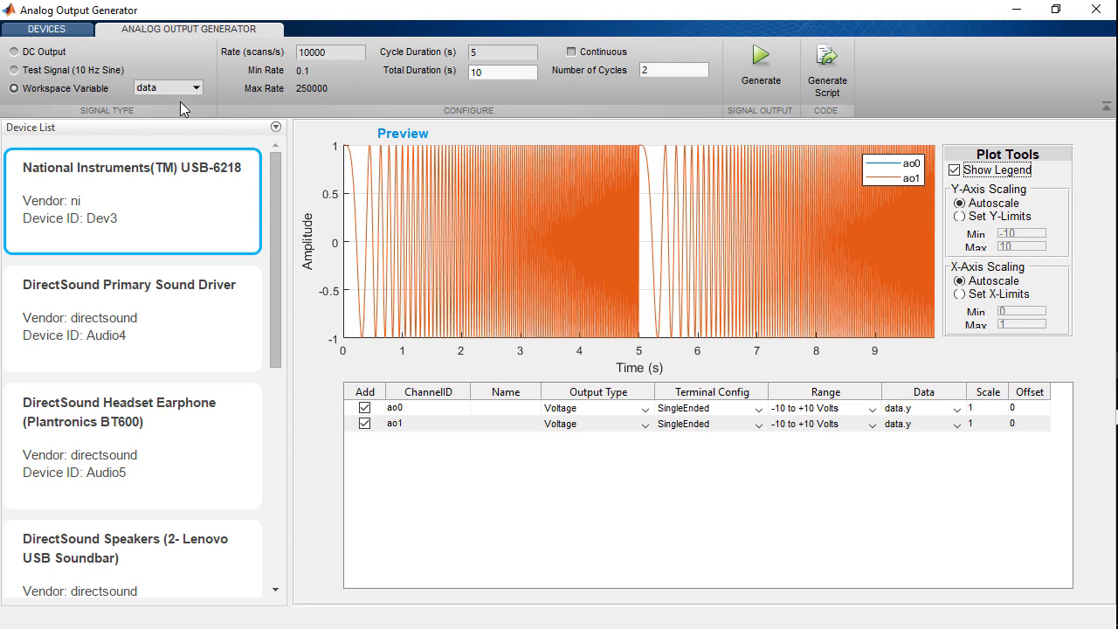
pyautogui.moveTo(353, 84)
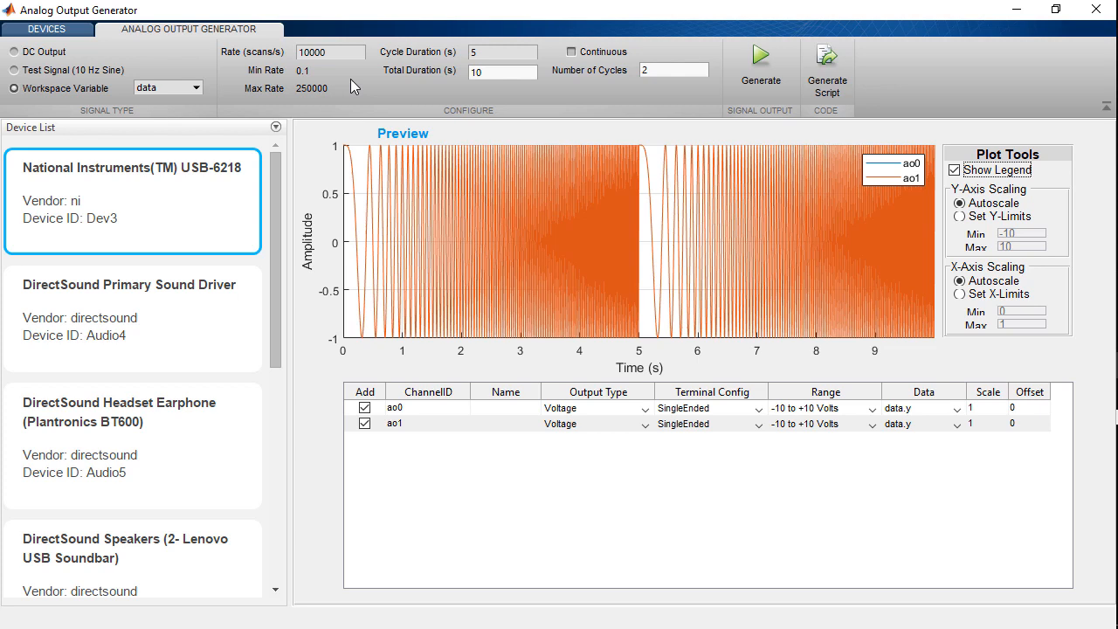
pyautogui.moveTo(370, 94)
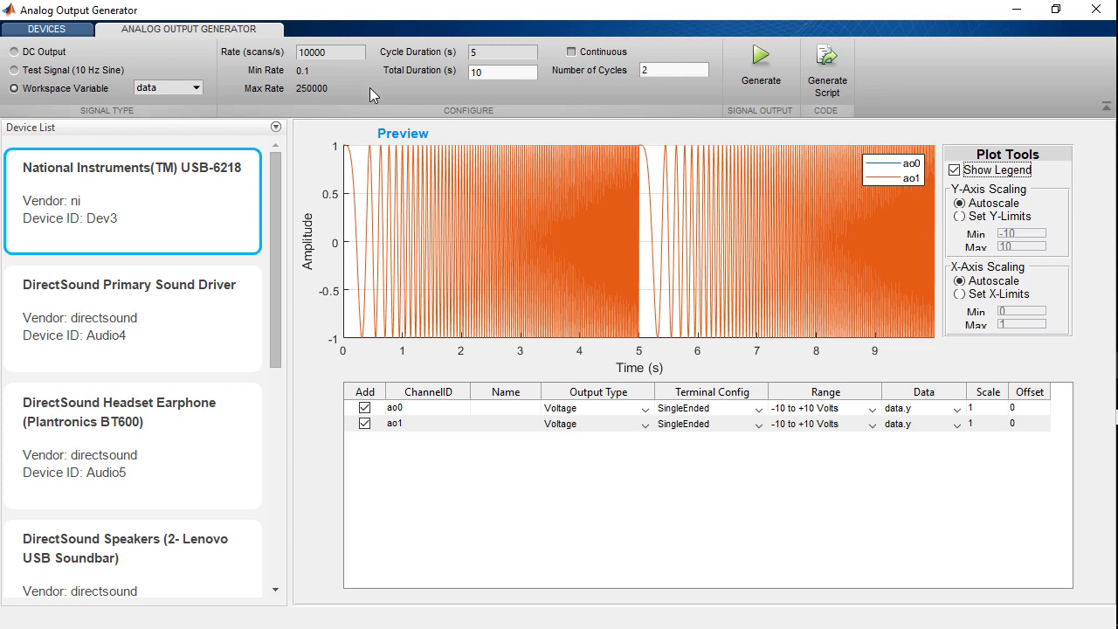
pyautogui.moveTo(647, 107)
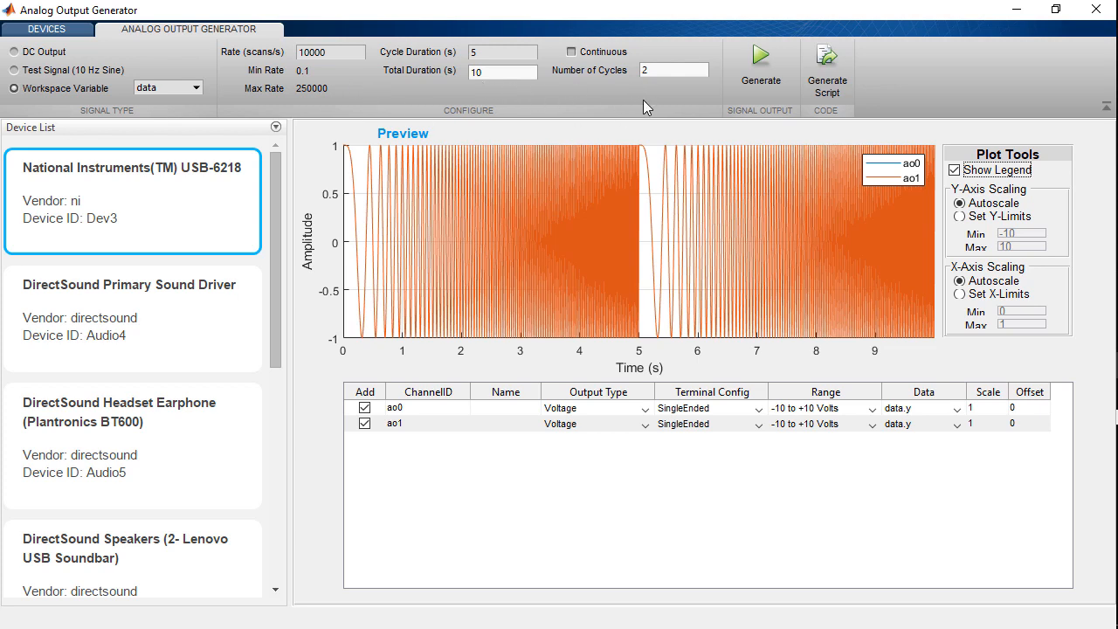
pyautogui.moveTo(761, 66)
pyautogui.write('5')
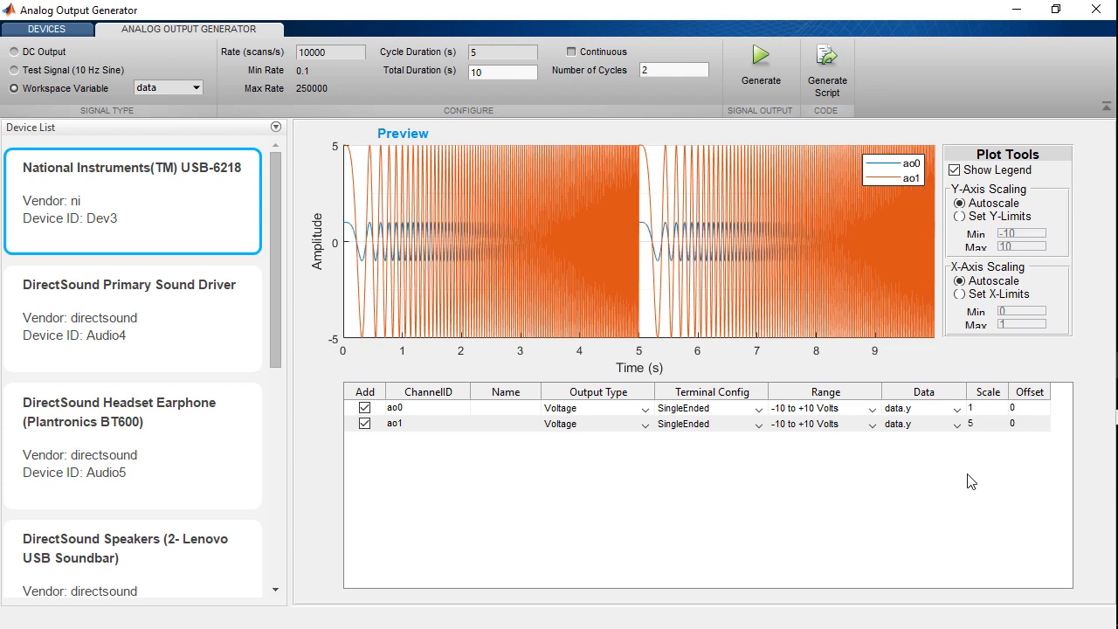
pyautogui.moveTo(416, 346)
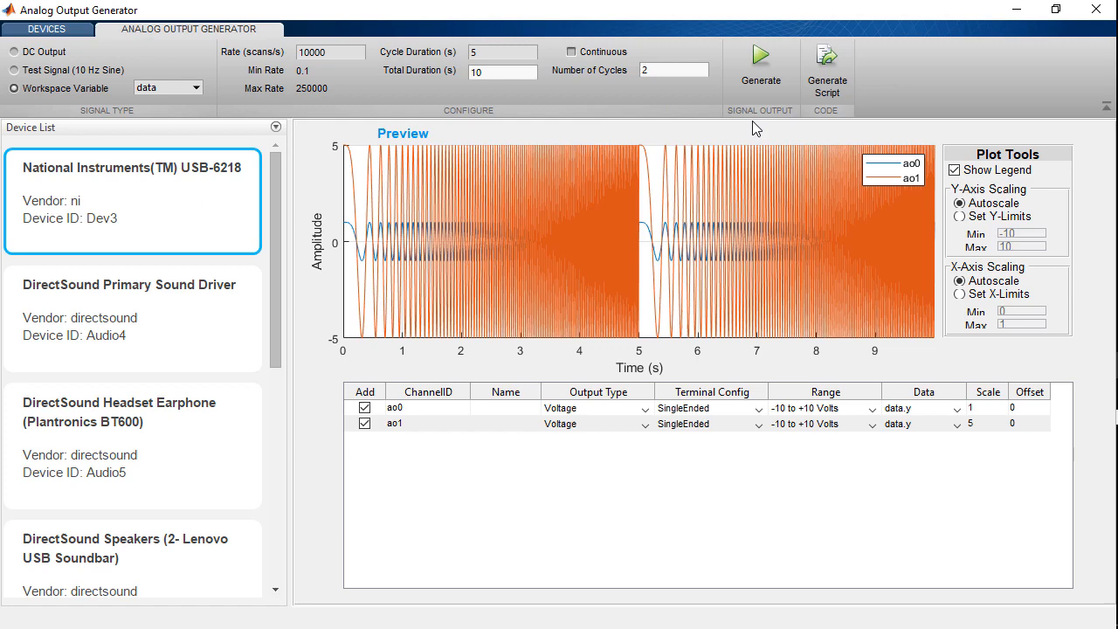
pyautogui.moveTo(762, 66)
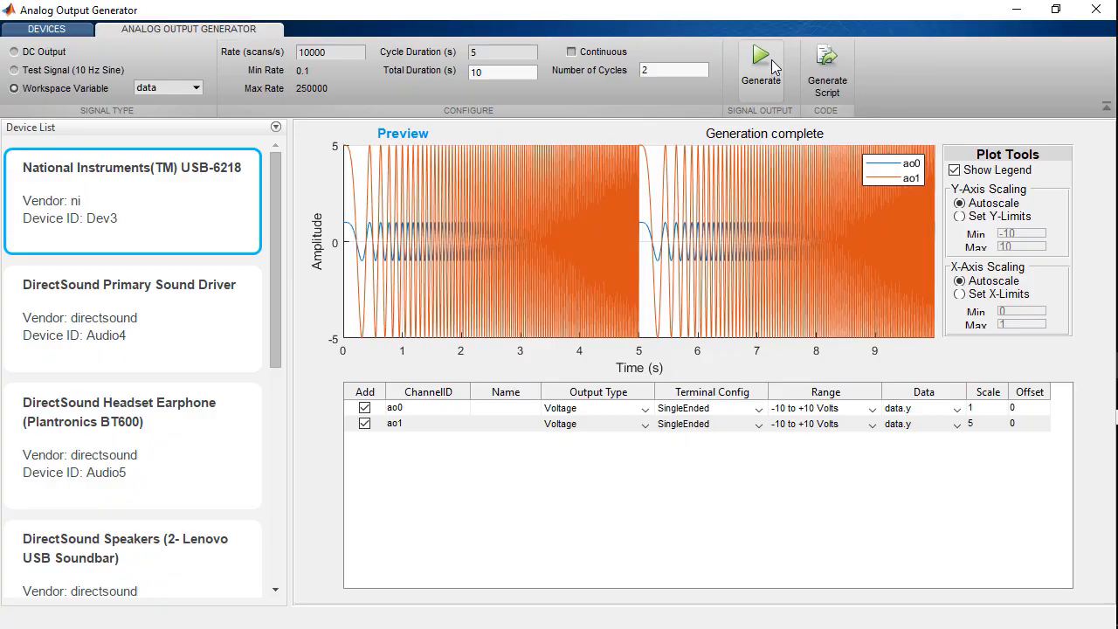
pyautogui.moveTo(741, 136)
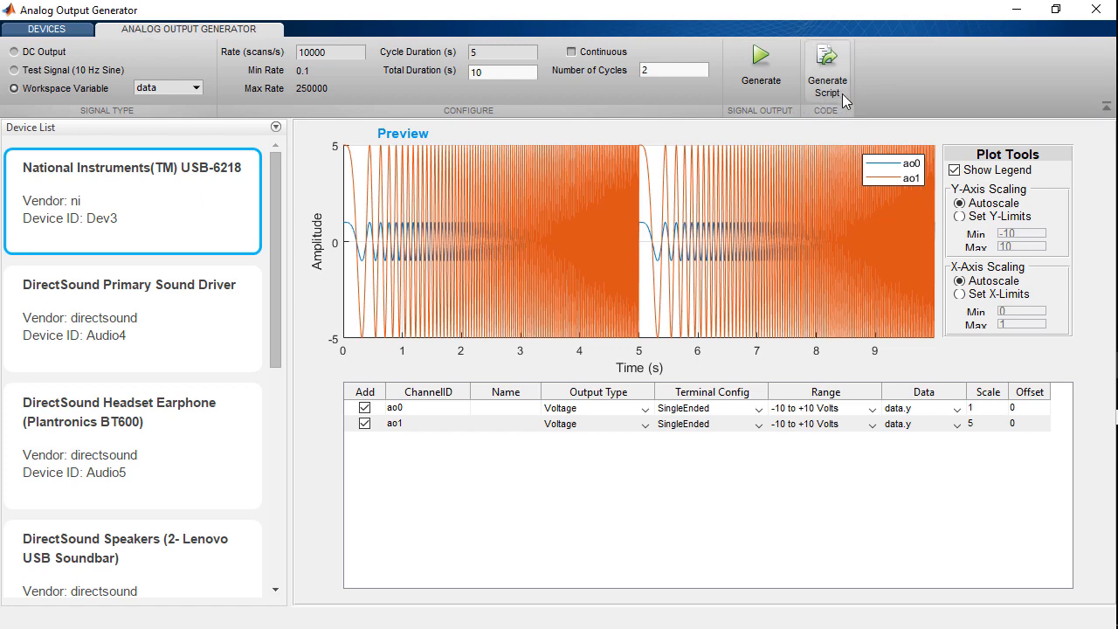
# Generate a live script of the two-channel setup and review it through the clean-up section.
pyautogui.click(825, 70)
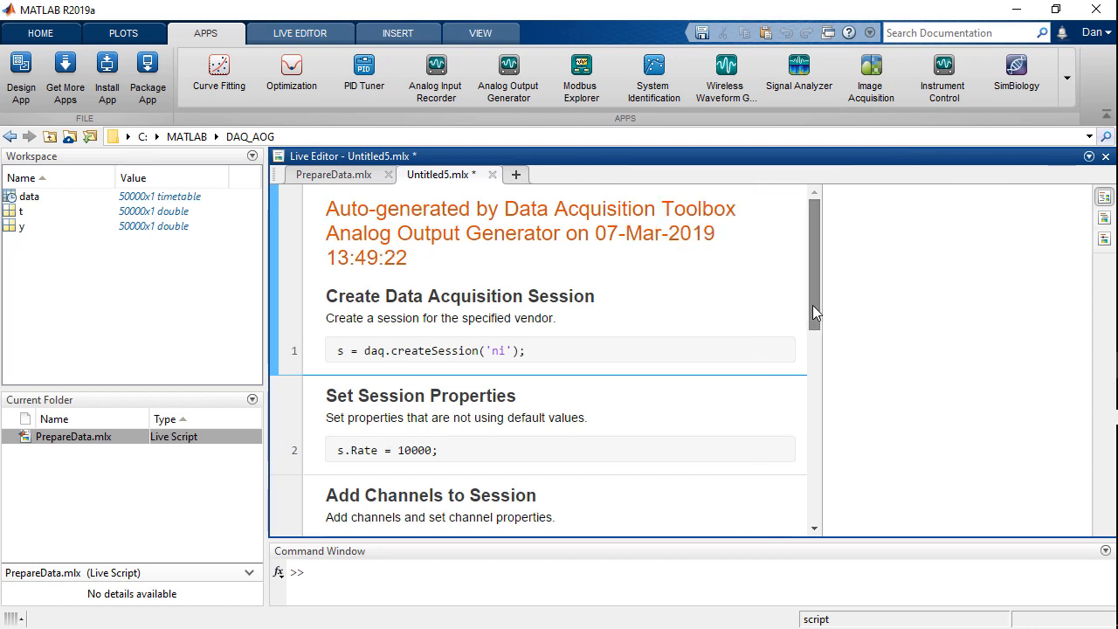
pyautogui.scroll(-3)
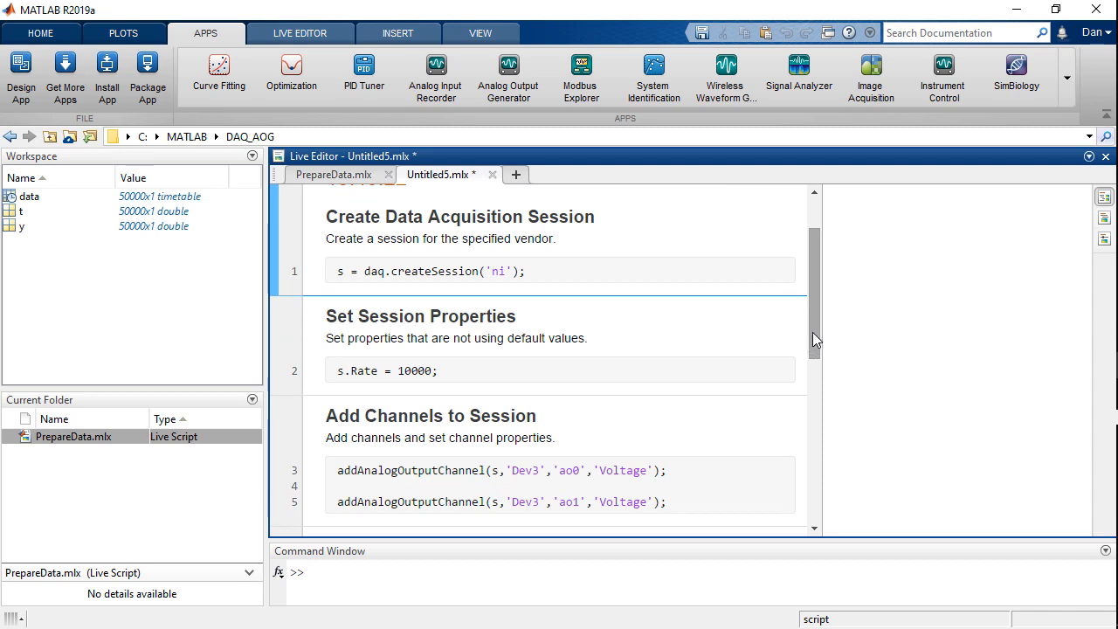
pyautogui.scroll(-3)
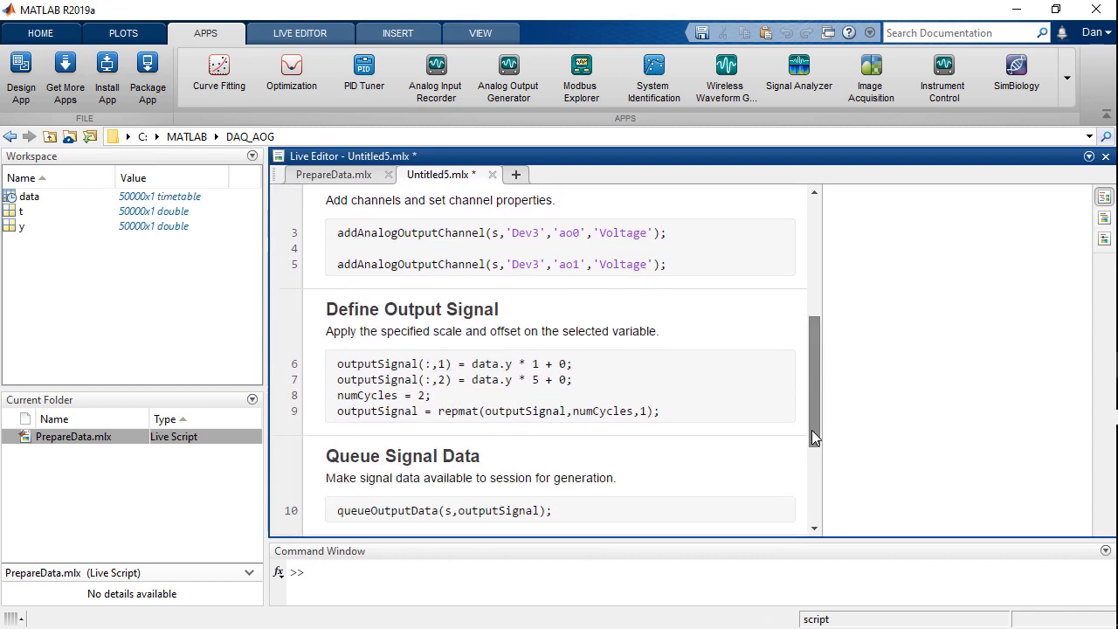
pyautogui.scroll(-3)
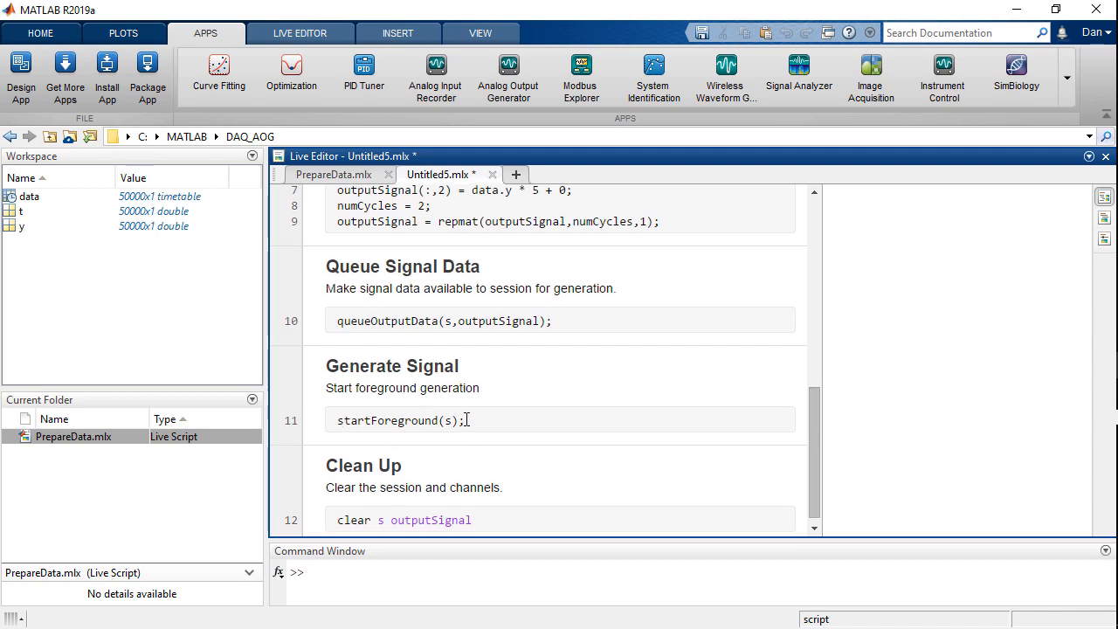
pyautogui.click(507, 73)
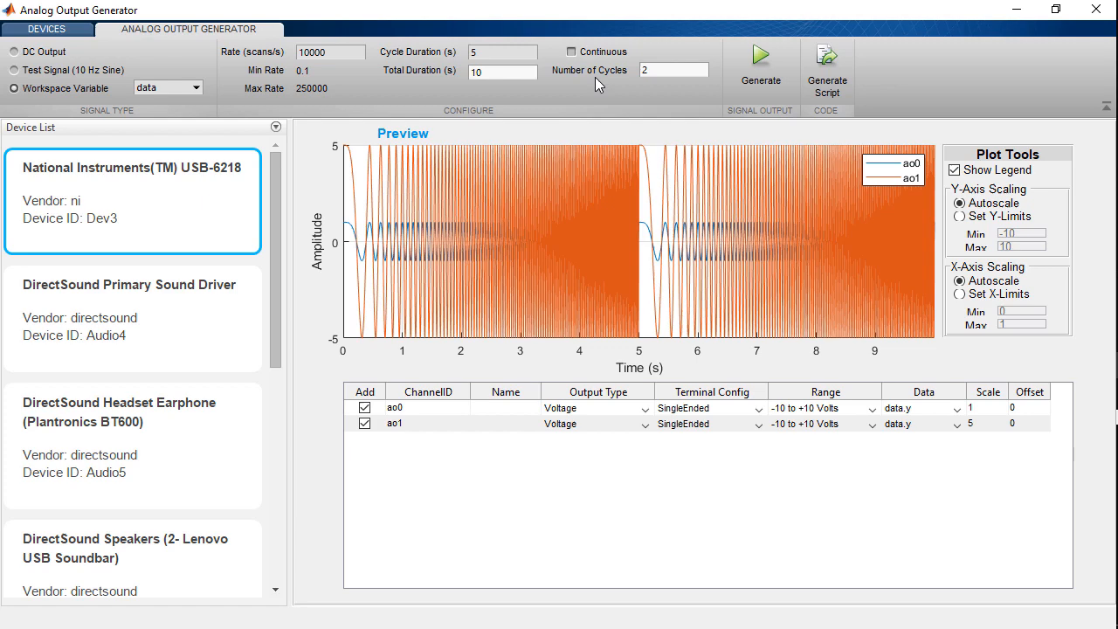
# Enable Continuous output so total duration and cycle count become Inf.
pyautogui.click(572, 52)
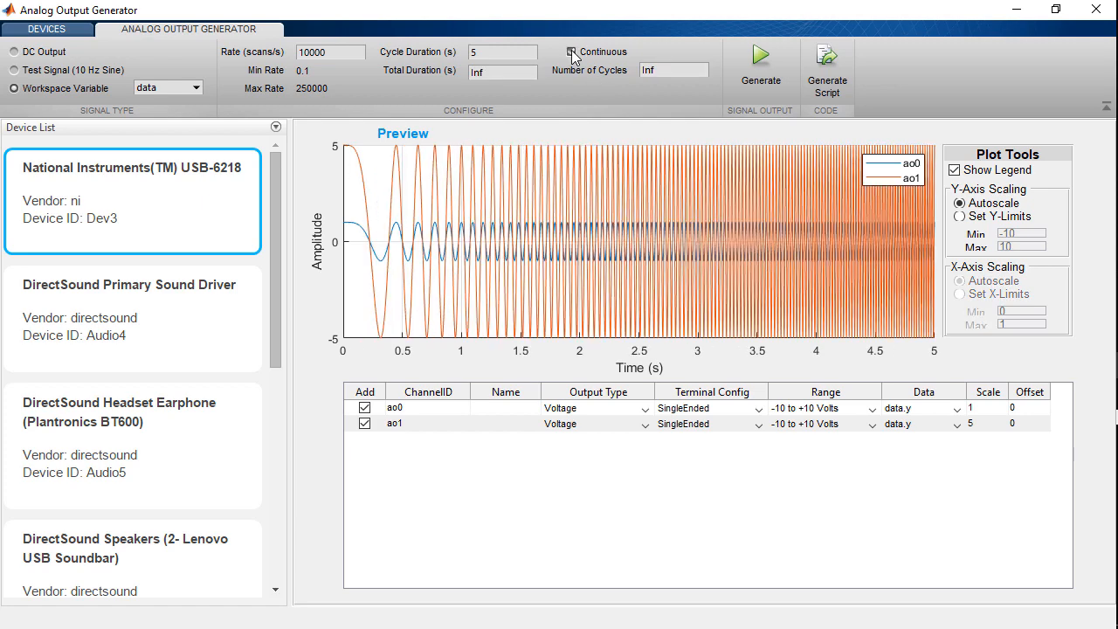
pyautogui.click(570, 53)
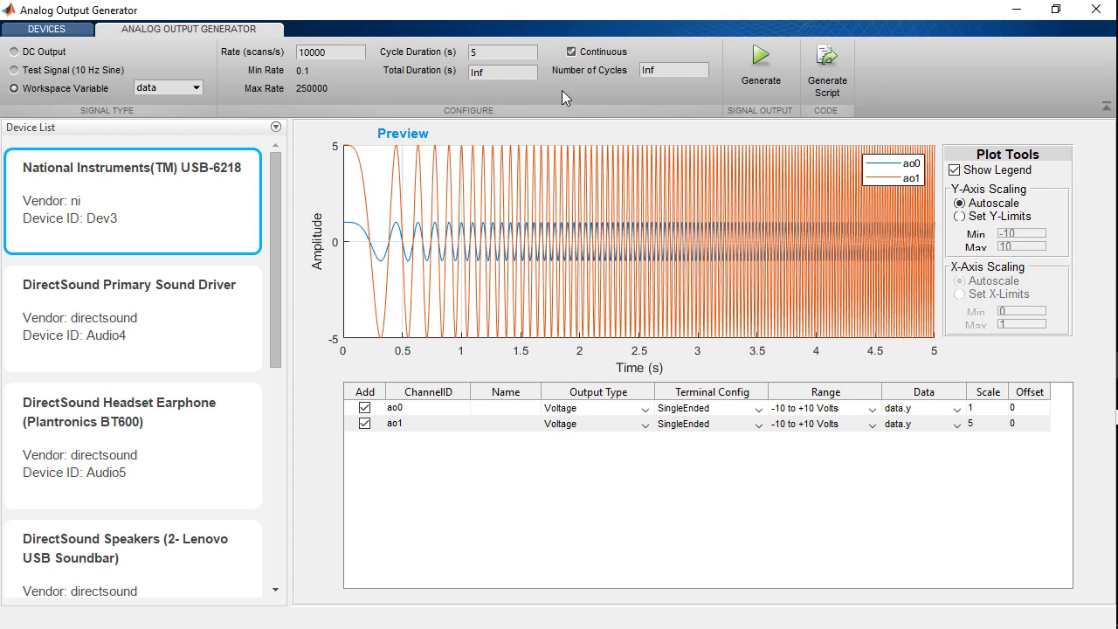
pyautogui.moveTo(790, 107)
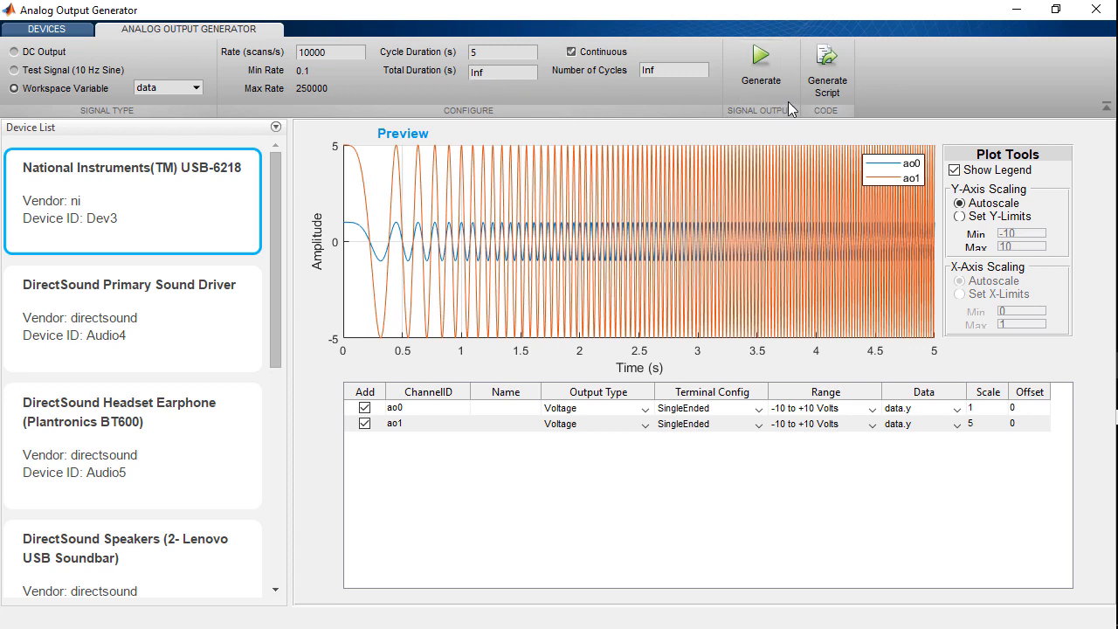